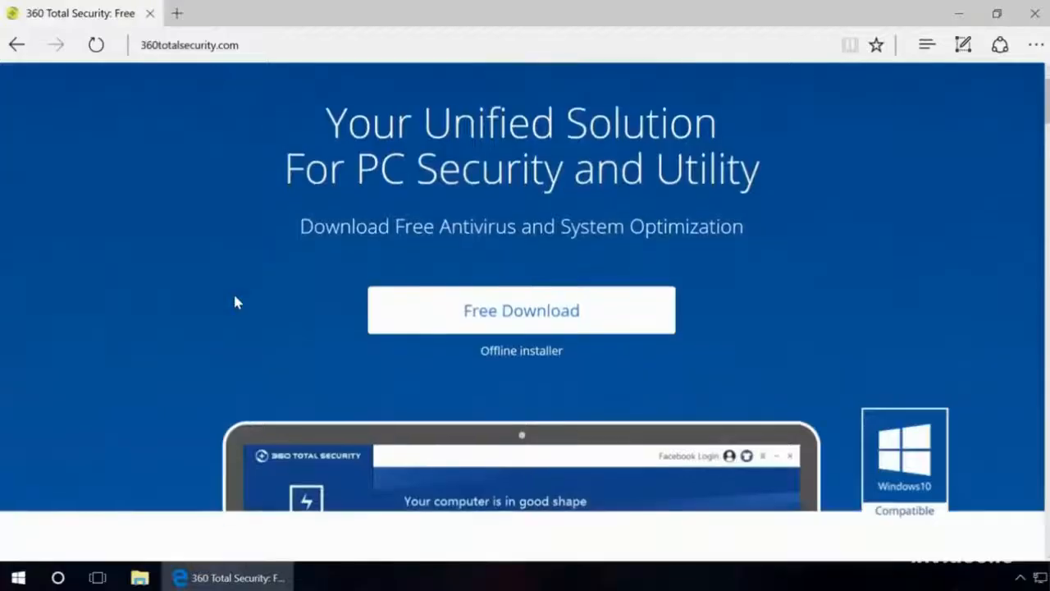
Scroll through 360 Total Security's comparison table and open the Antivirus for Mac page.
scroll("down", 3)
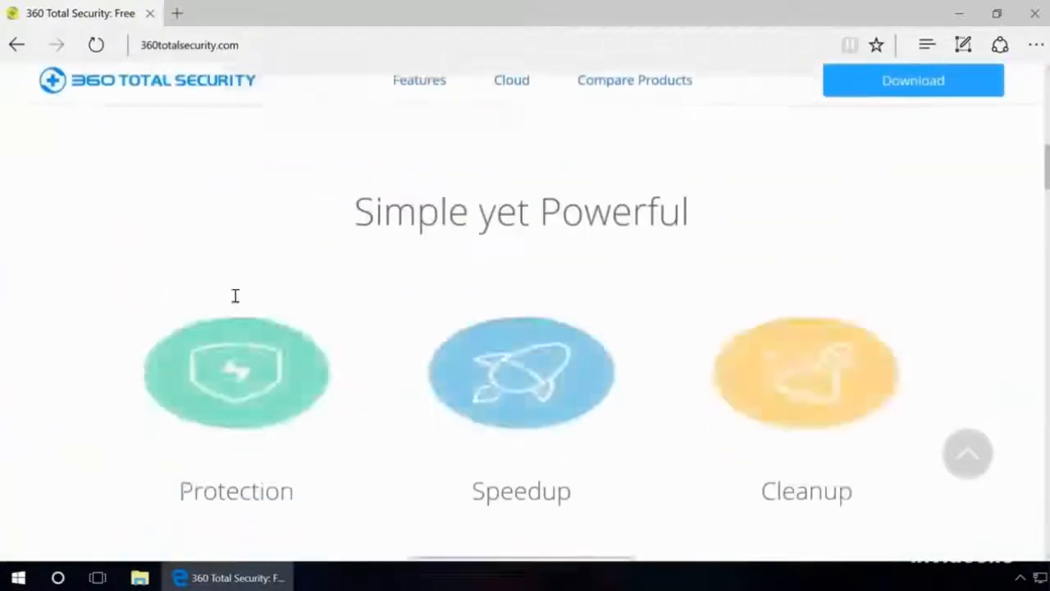
scroll("down", 3)
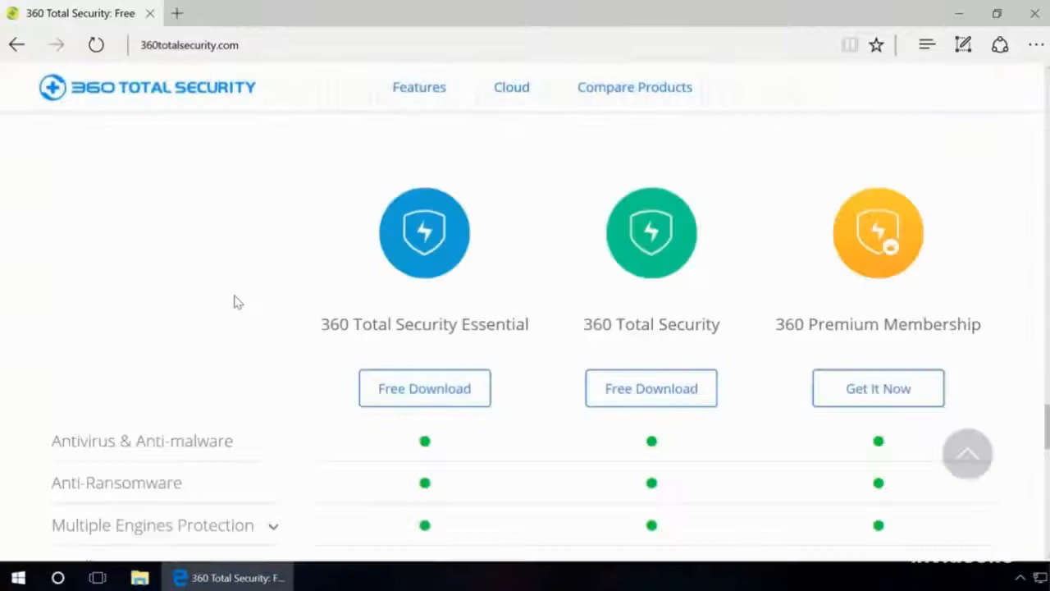
scroll("down", 3)
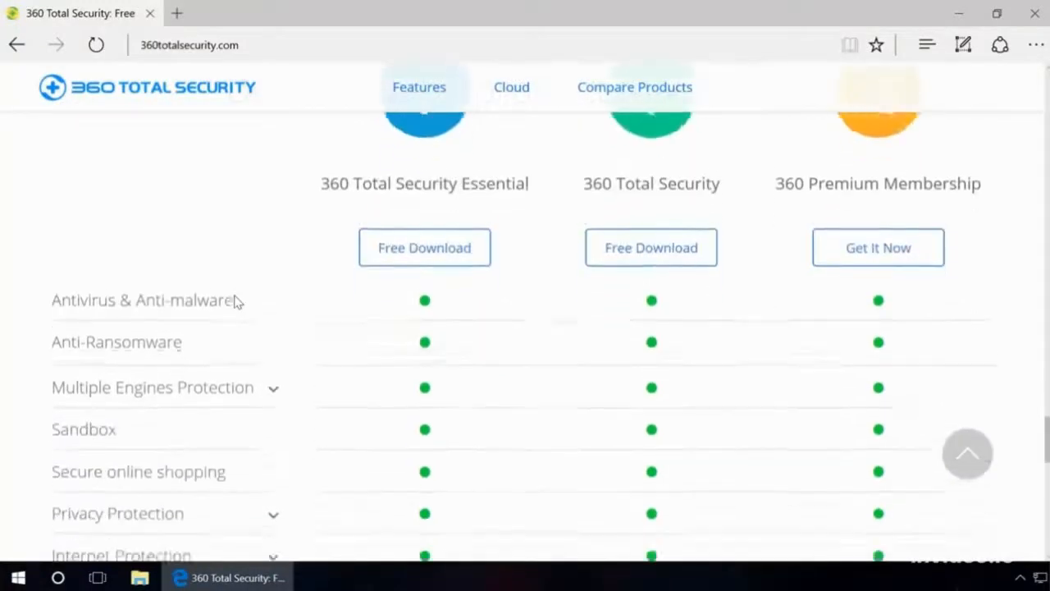
scroll("down", 3)
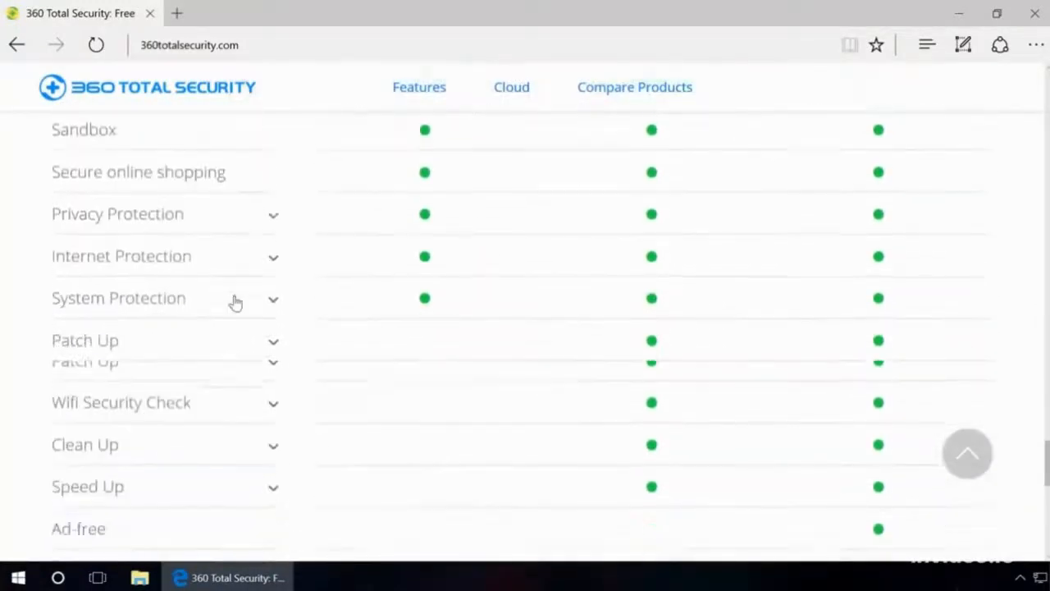
scroll("down", 3)
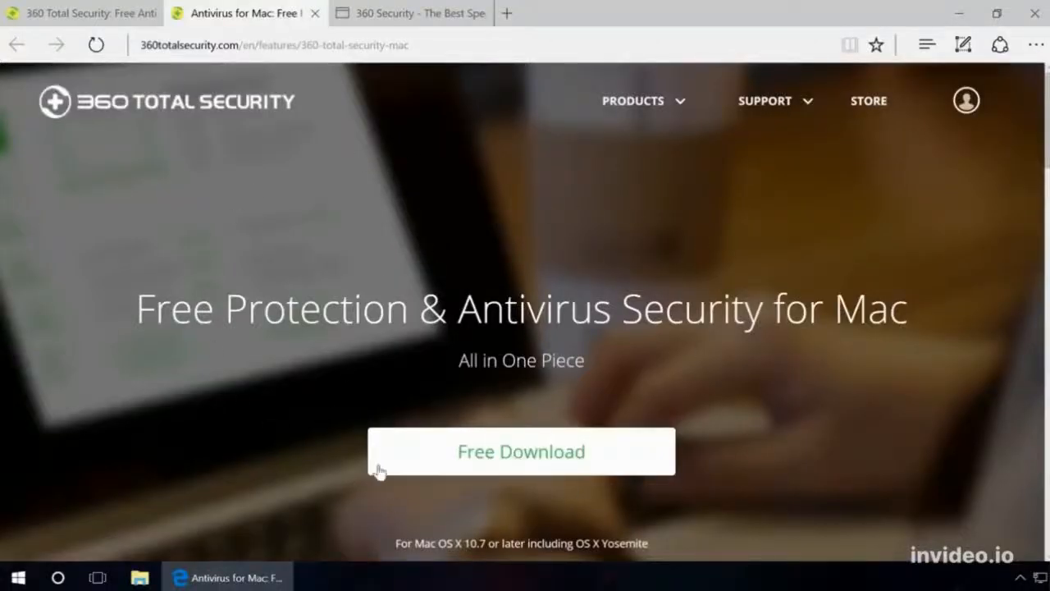
left_click(410, 13)
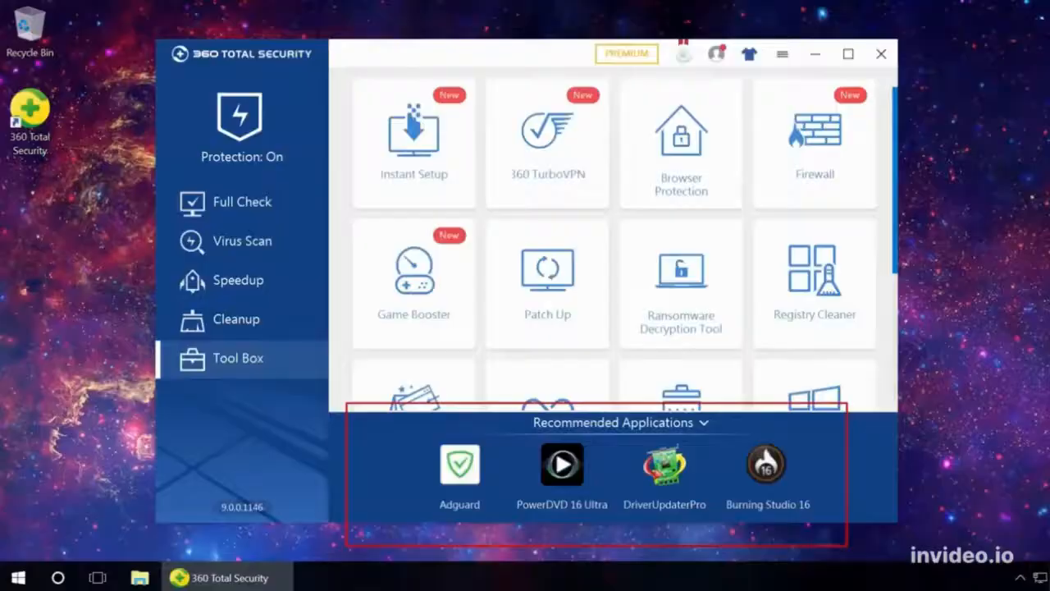
Open 360 Total Security's Tool Box to view the Recommended Applications bar.
left_click(237, 200)
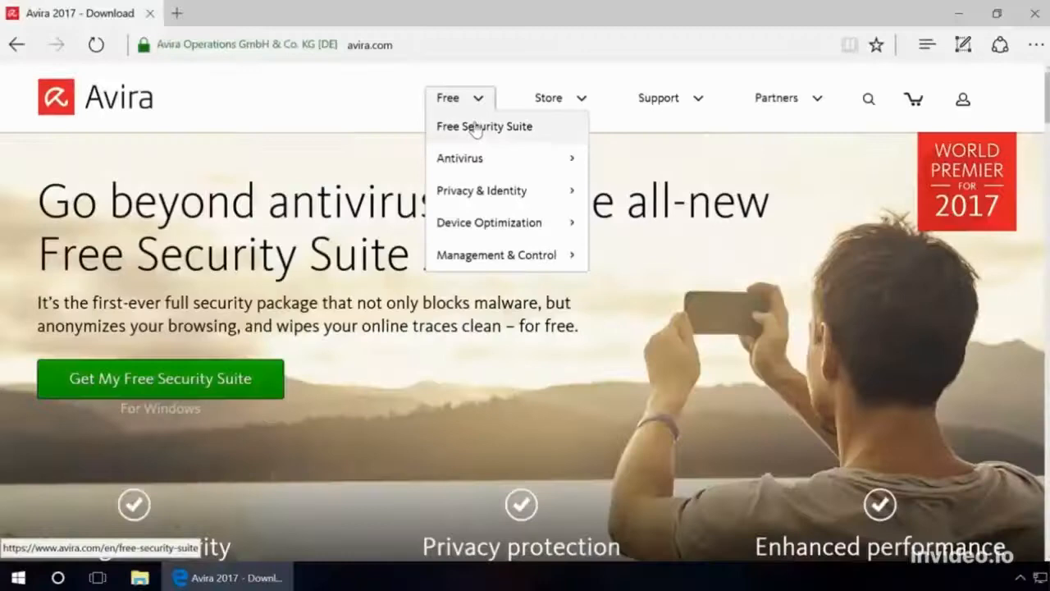
mouse_move(481, 190)
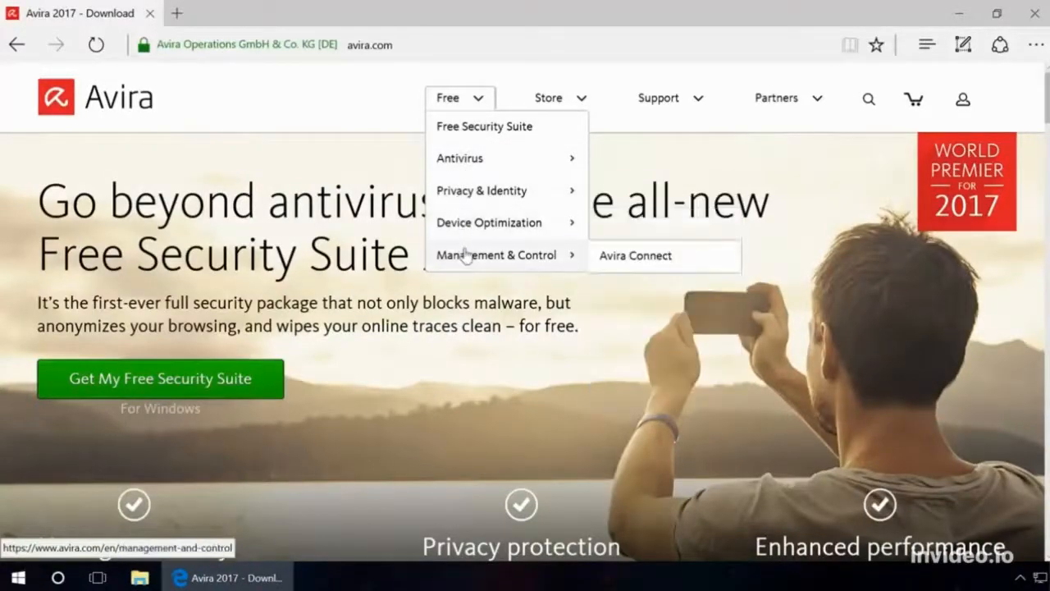
mouse_move(489, 222)
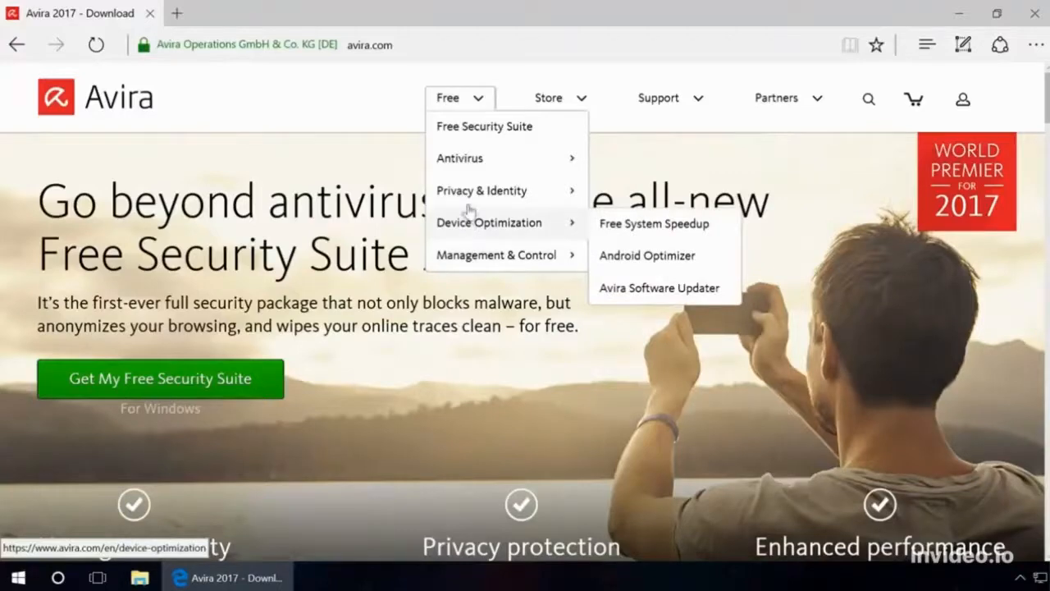
mouse_move(460, 159)
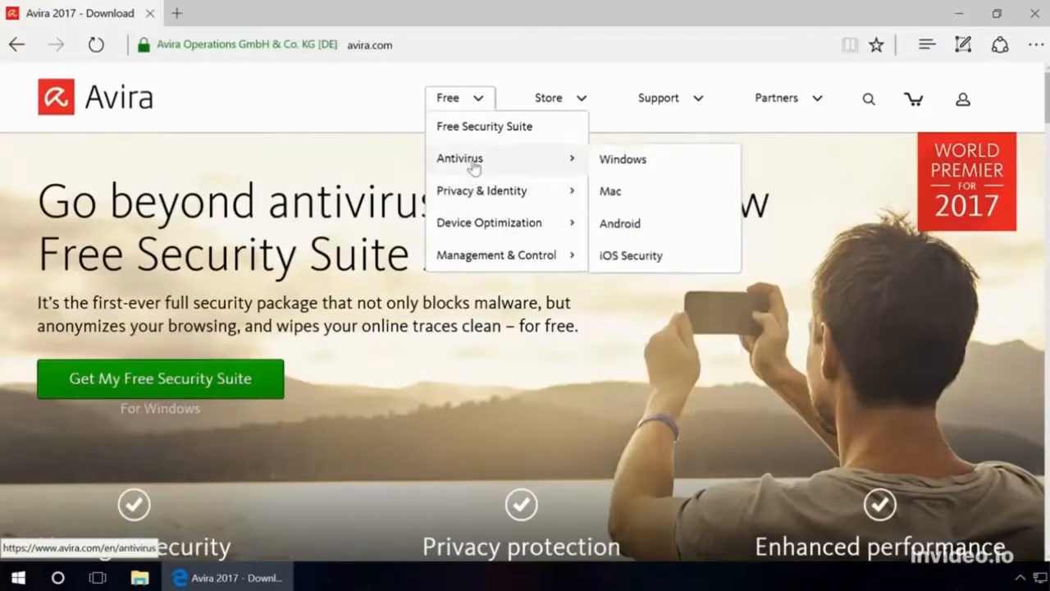
mouse_move(610, 191)
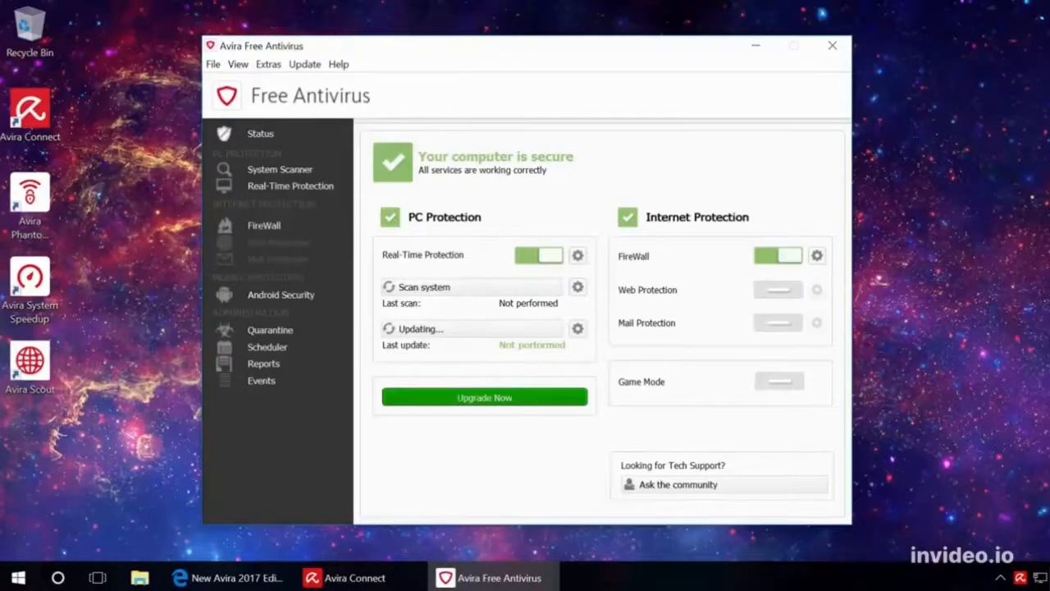
Launch Avira's Scan system and watch the scanner window's progress.
left_click(425, 286)
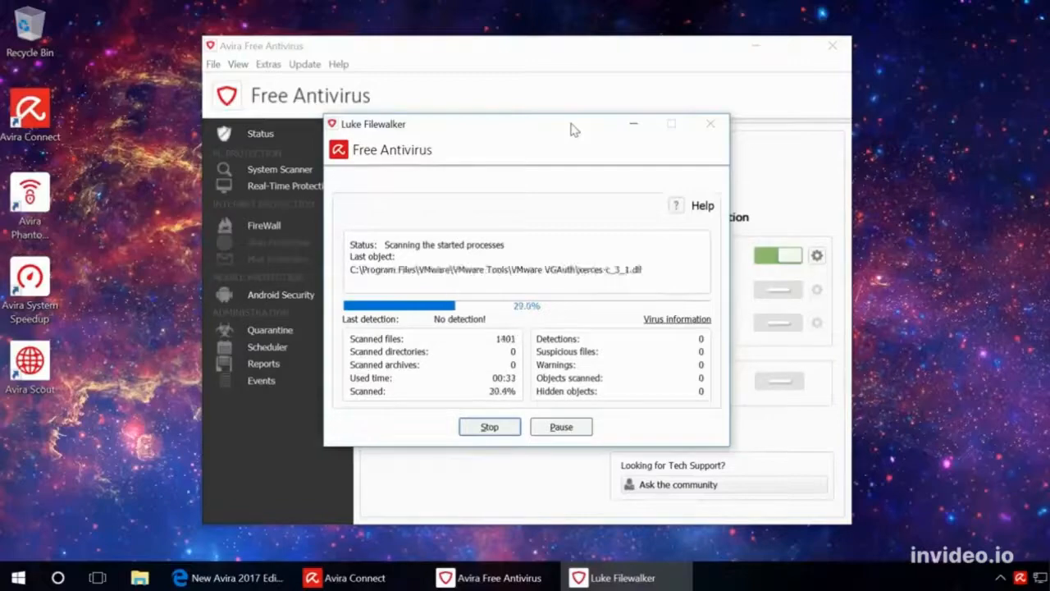
left_click(270, 329)
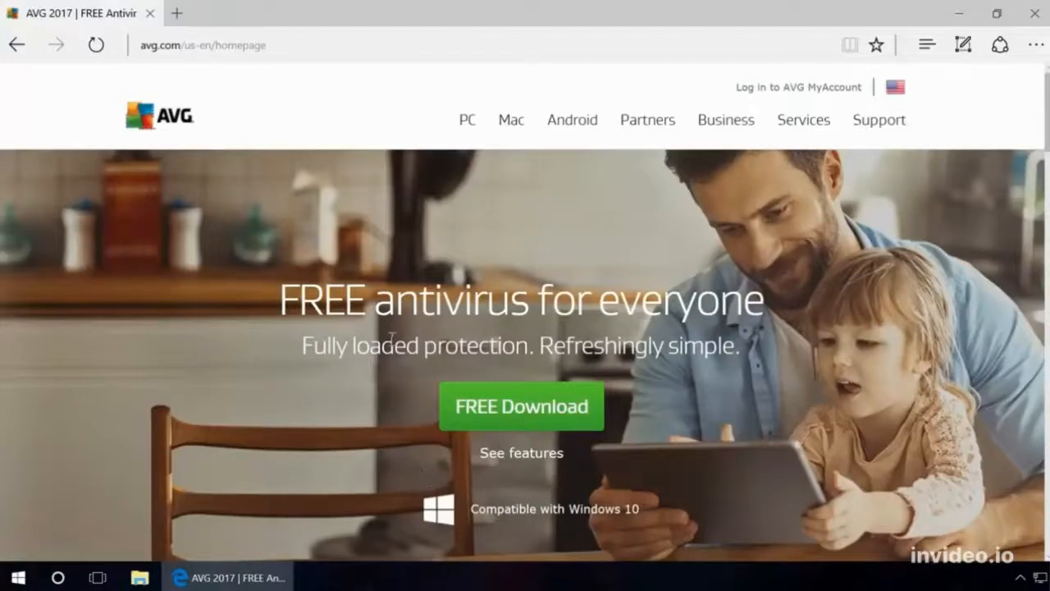
mouse_move(456, 133)
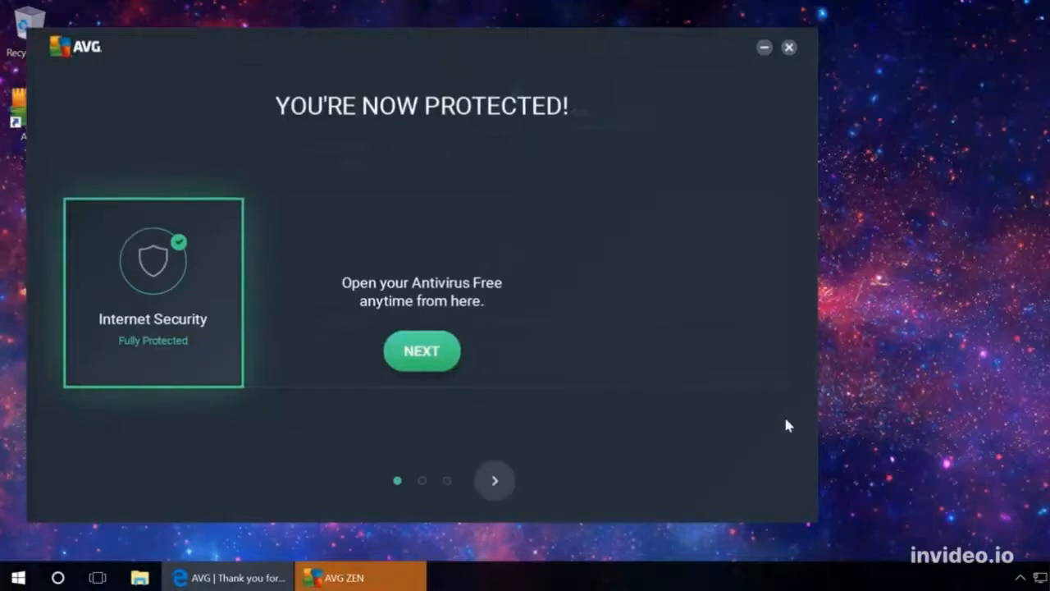
Open AVG ZEN's You're Now Protected onboarding screen.
left_click(421, 350)
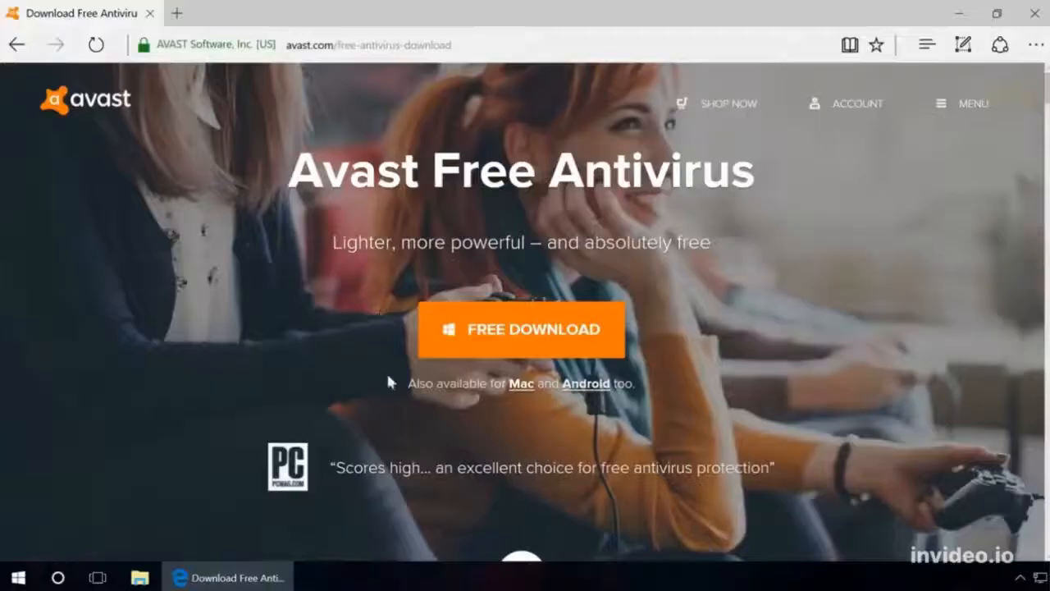
mouse_move(609, 426)
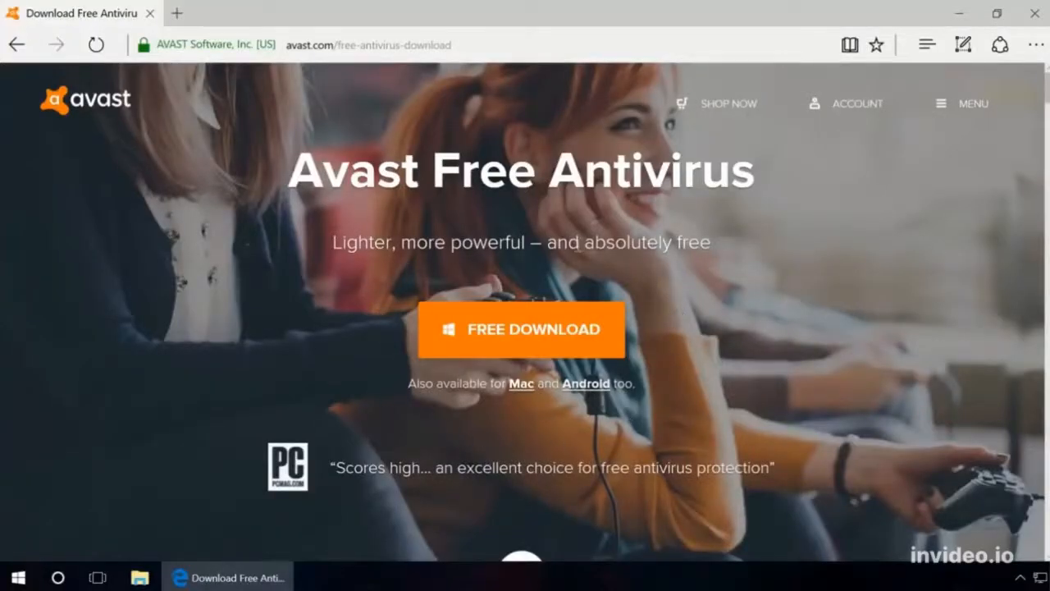
Scroll down avast.com's download page past Behavior Shield and the feature sections.
scroll("down", 3)
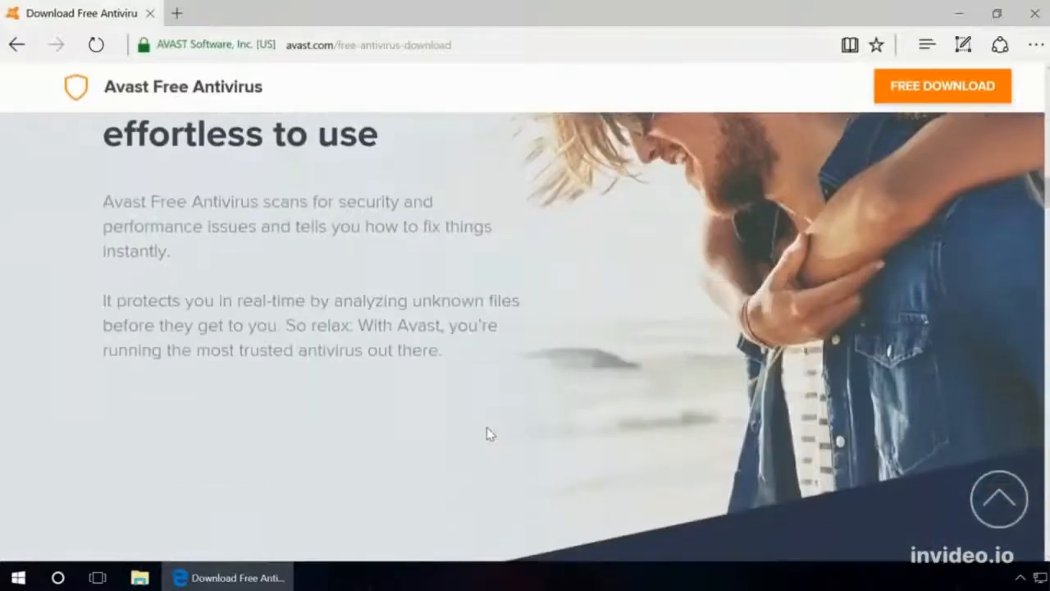
scroll("down", 3)
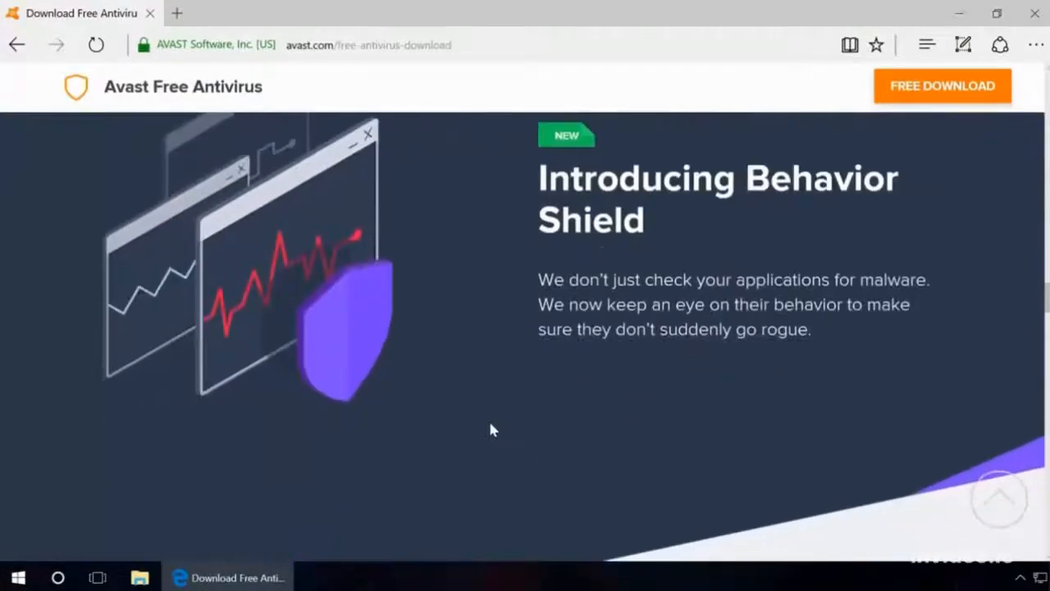
scroll("down", 3)
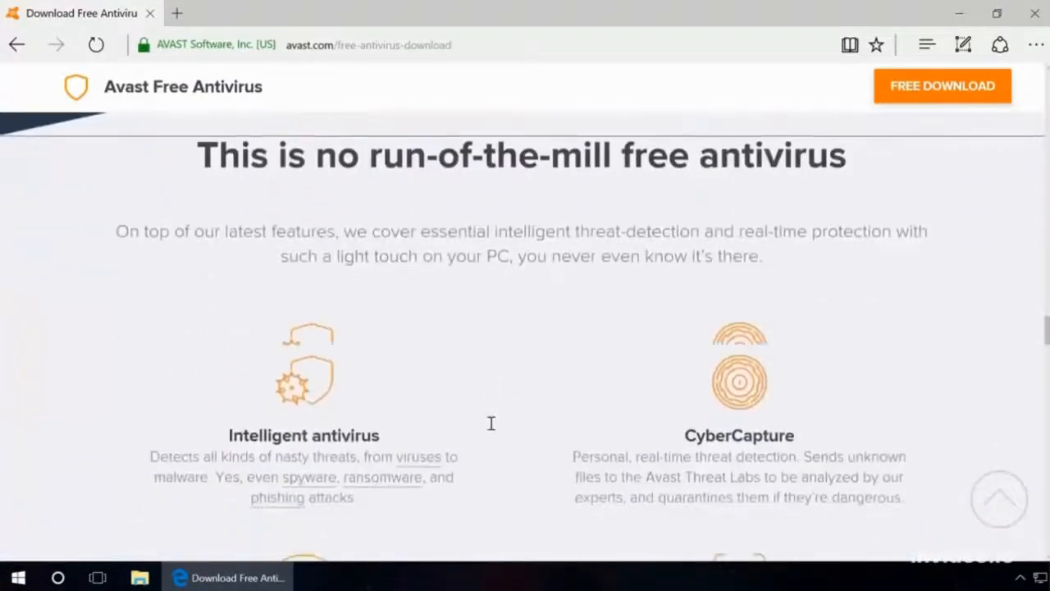
scroll("down", 3)
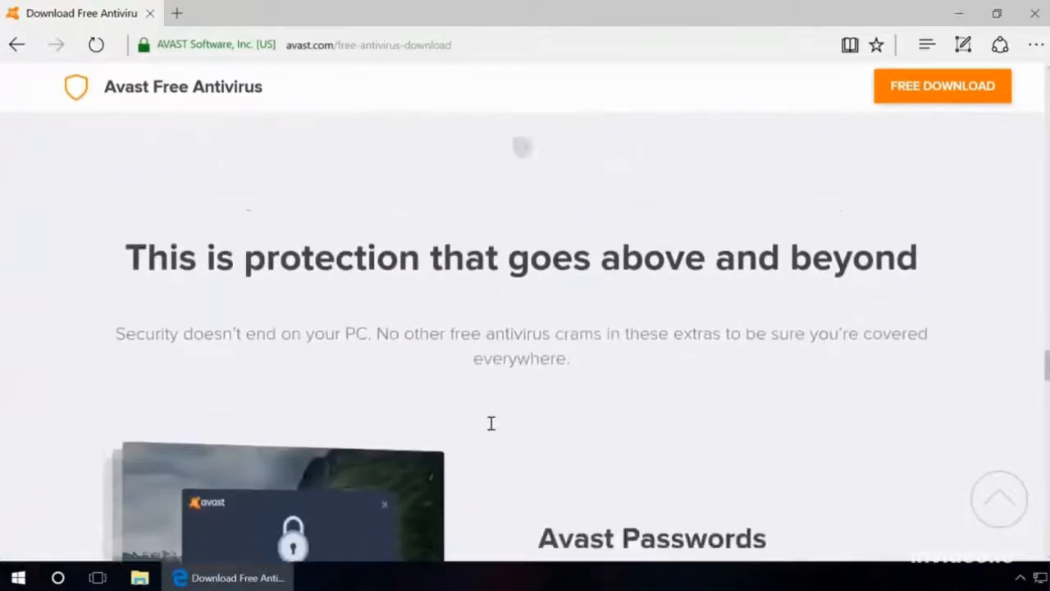
scroll("down", 3)
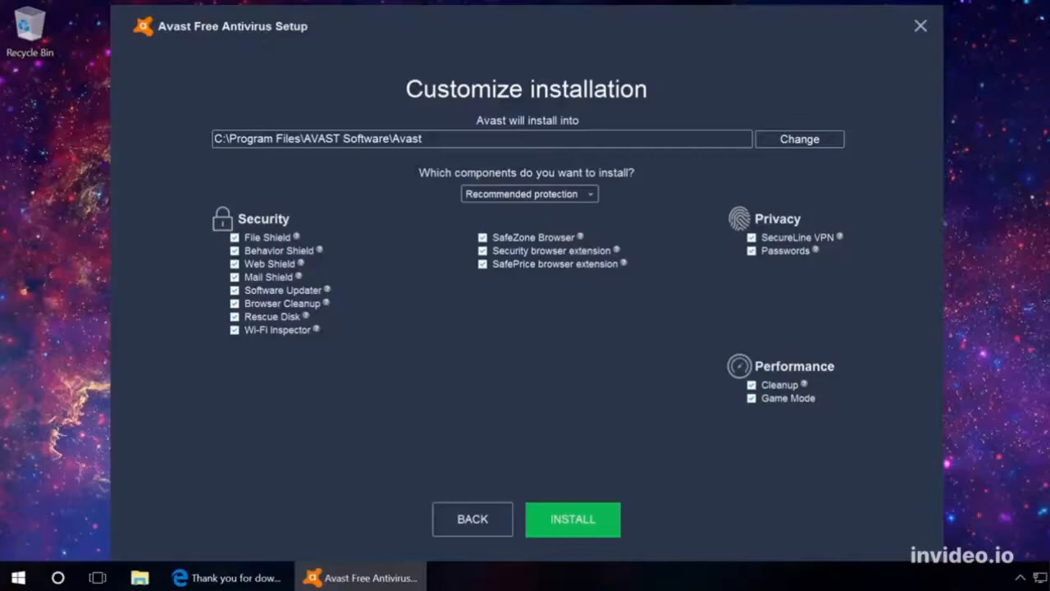
Install Avast's recommended components and open the main window on Status.
left_click(573, 518)
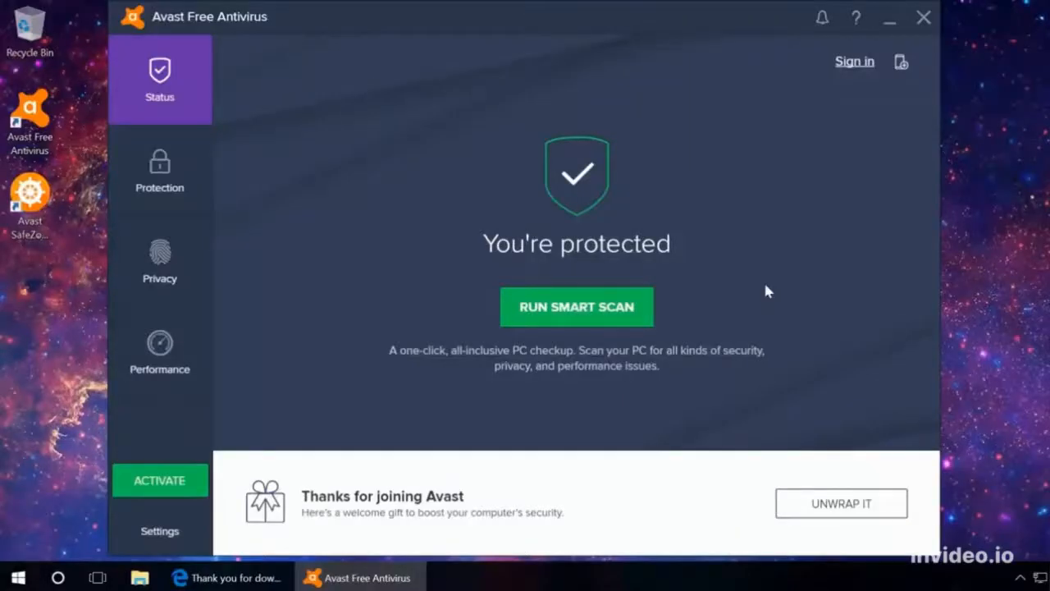
left_click(576, 306)
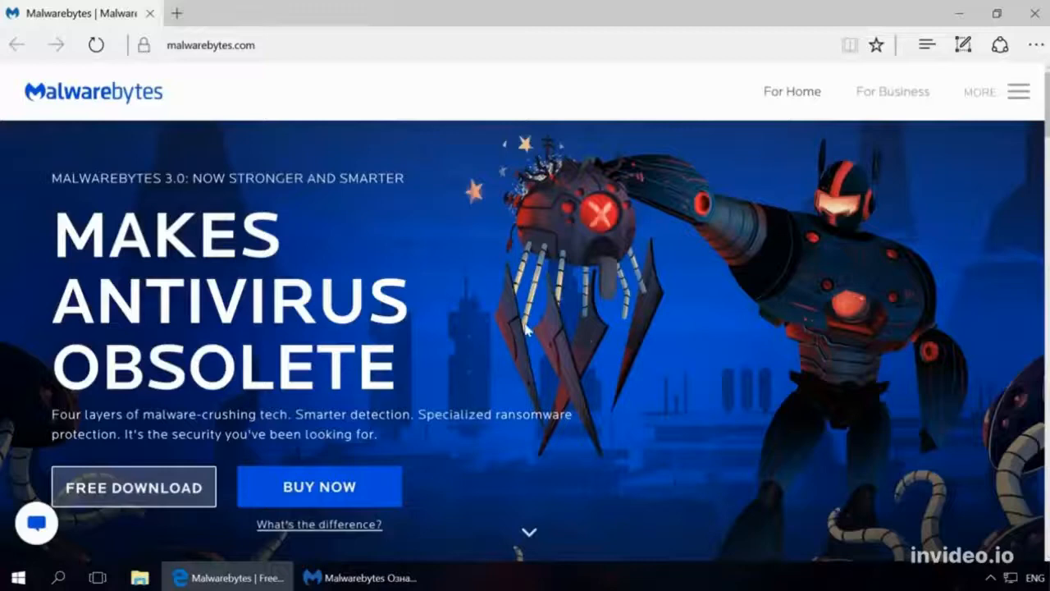
mouse_move(449, 392)
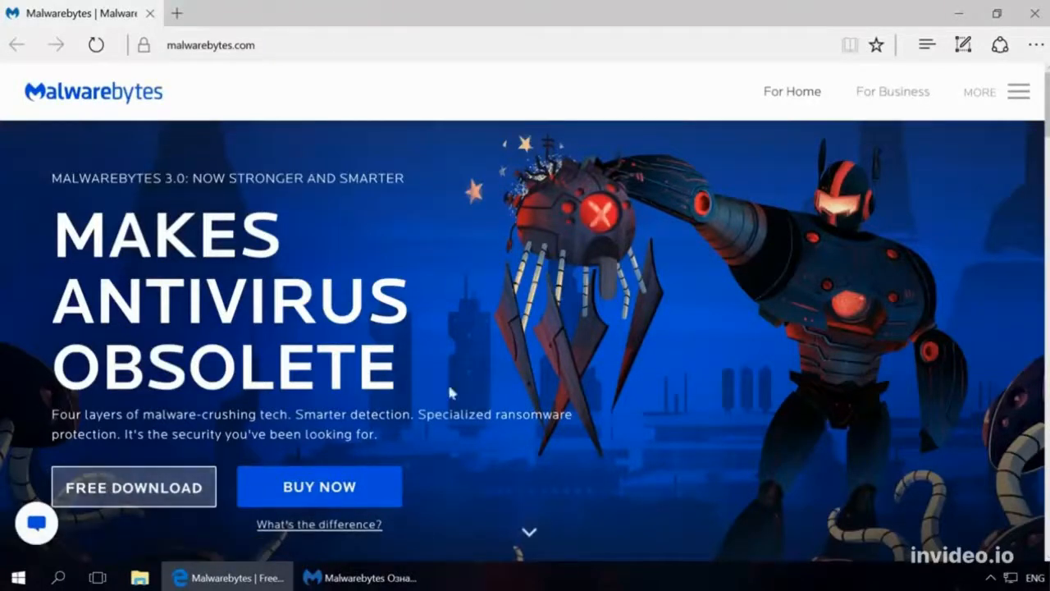
mouse_move(602, 361)
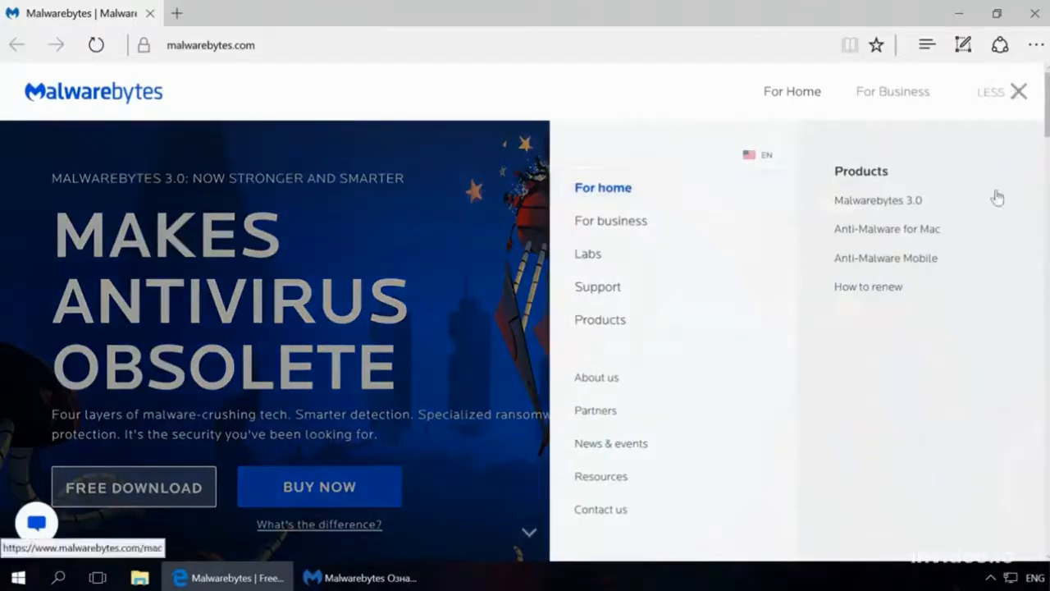
View the Malwarebytes site languages, close the menu, and scroll to '4x stronger, 4x faster'.
left_click(758, 155)
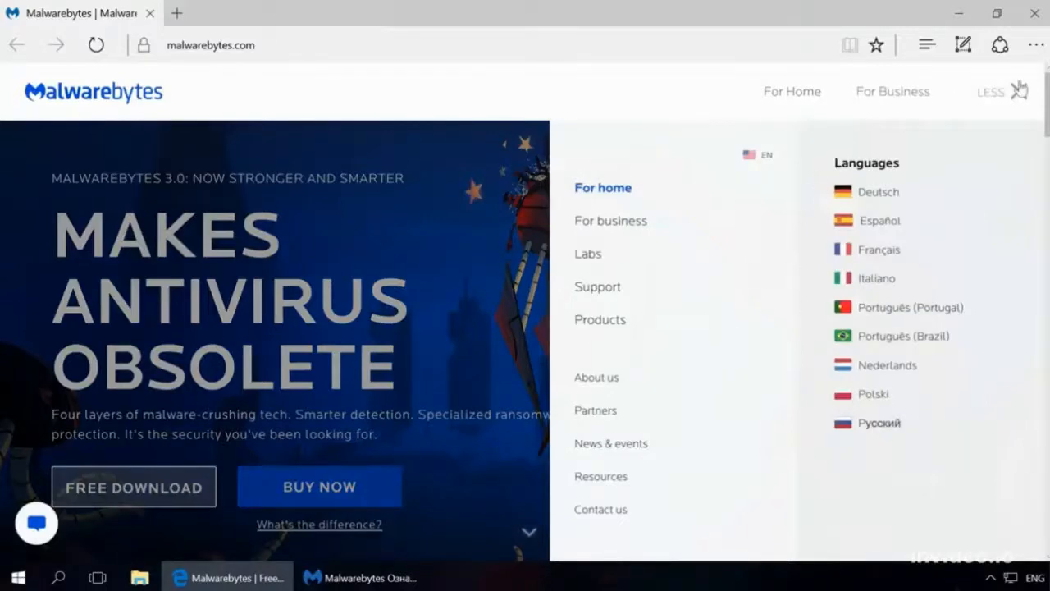
left_click(990, 91)
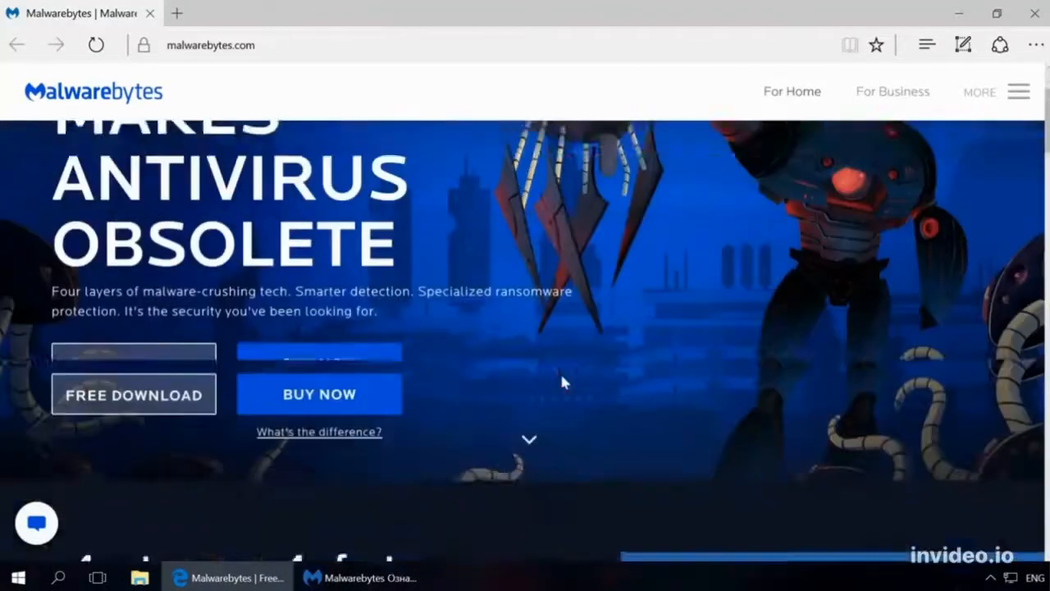
scroll("down", 3)
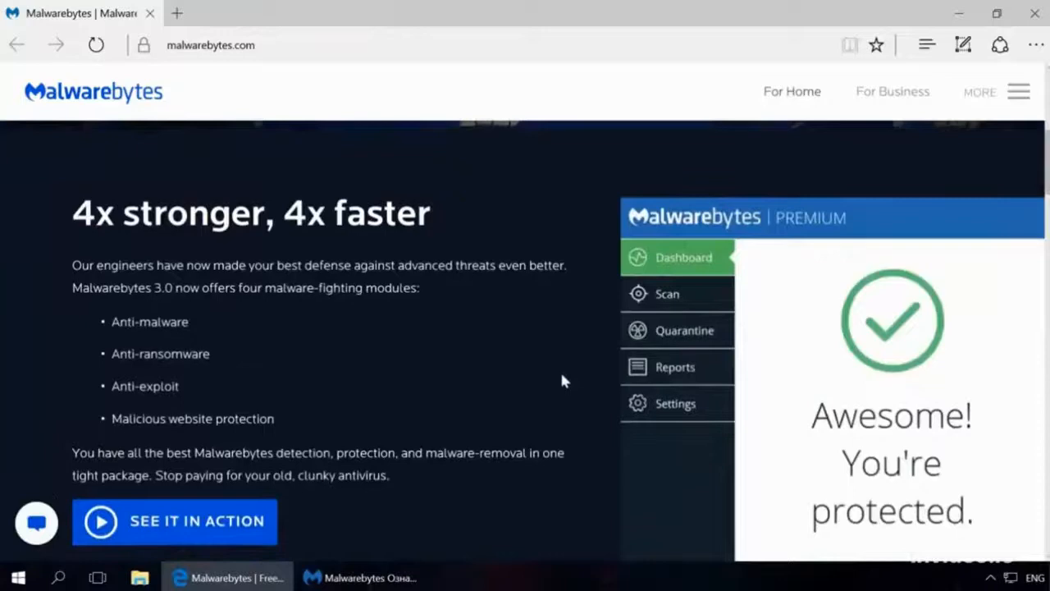